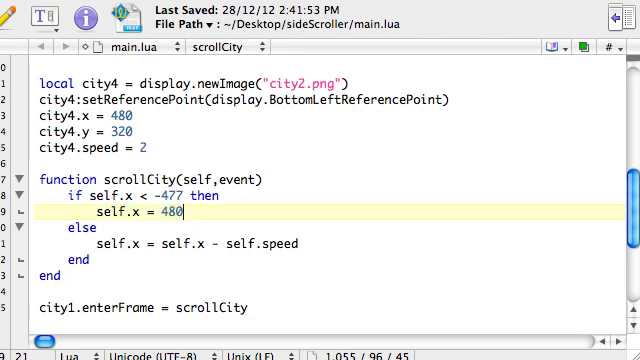
Add Runtime:addEventListener("enterFrame", city1), then select the x comparison in the if condition
{"action": "type", "text": "Runtime:addEventListener(\"enterFrame\", city1)"}
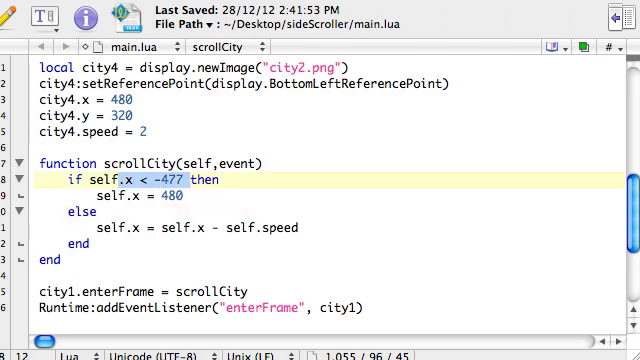
{"action": "double_click", "coordinate": [105, 178]}
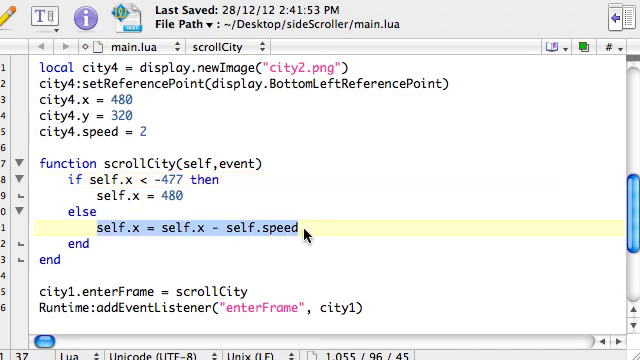
{"action": "mouse_move", "coordinate": [308, 235]}
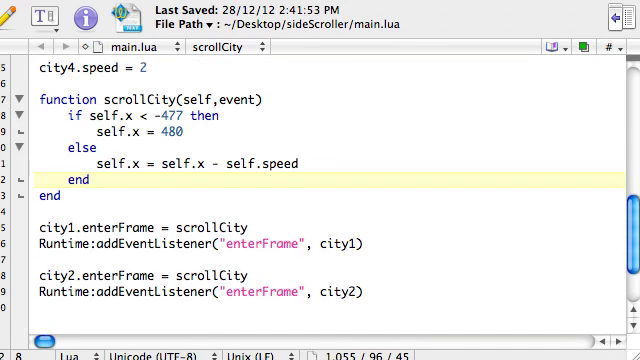
Add a '-- bac' comment and enterFrame listeners for city2 through city4
{"action": "scroll", "scroll_direction": "up", "scroll_amount": 3}
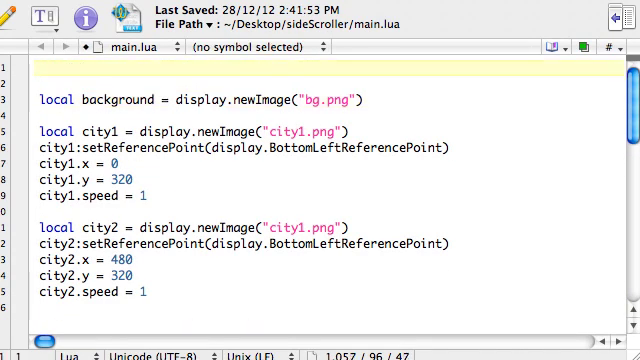
{"action": "type", "text": "-- bac"}
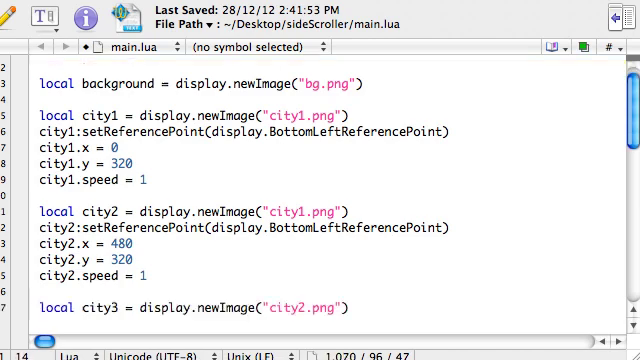
{"action": "scroll", "scroll_direction": "down", "scroll_amount": 3}
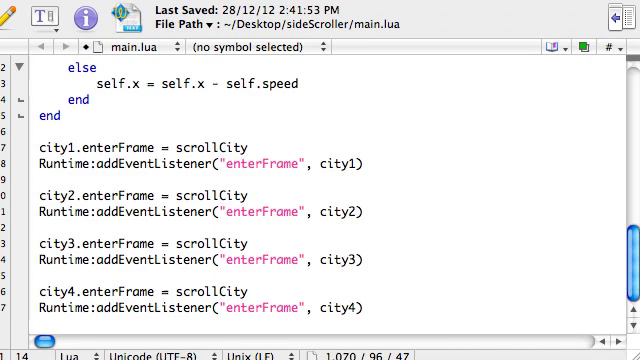
{"action": "scroll", "scroll_direction": "down", "scroll_amount": 3}
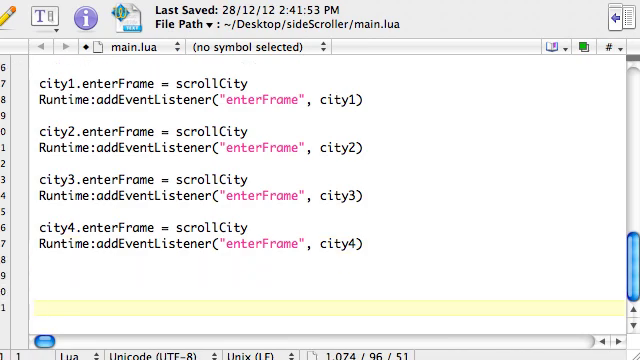
Add a '-- jet' comment and the line local jet = display.newImage("")
{"action": "type", "text": "--"}
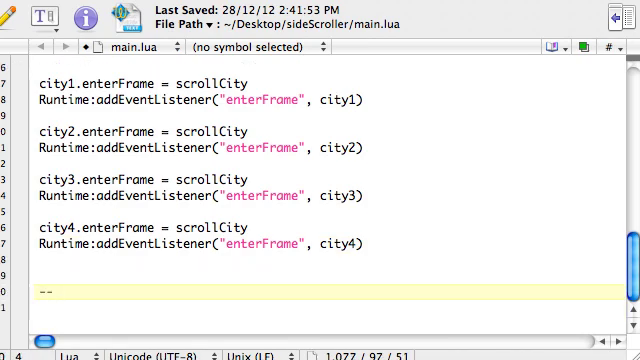
{"action": "type", "text": "jet"}
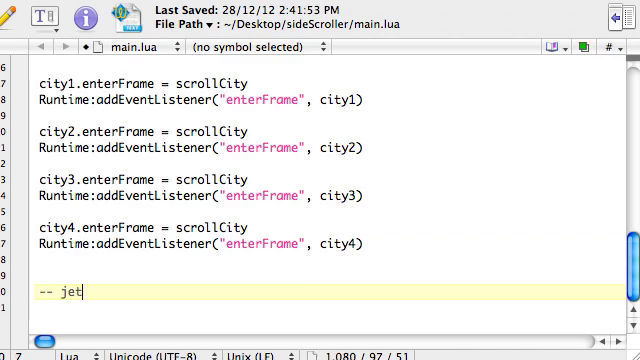
{"action": "type", "text": "local"}
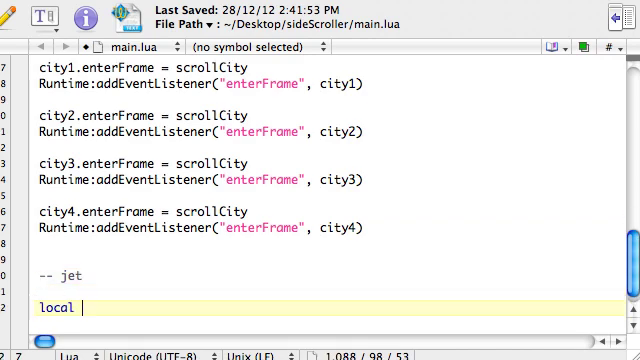
{"action": "type", "text": "jet"}
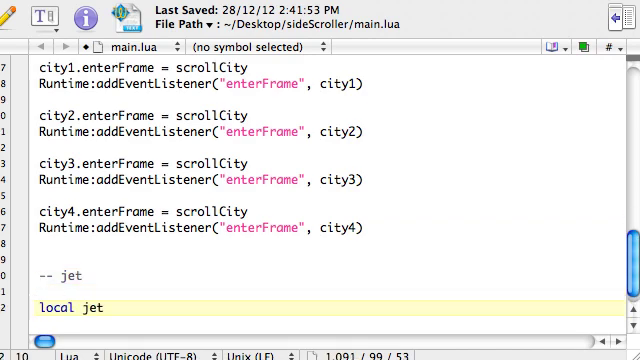
{"action": "type", "text": "= d"}
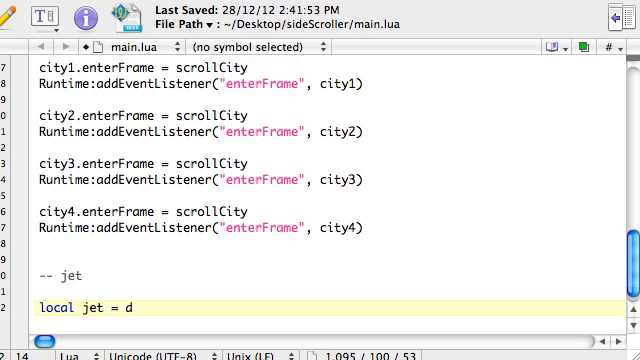
{"action": "type", "text": "isplay"}
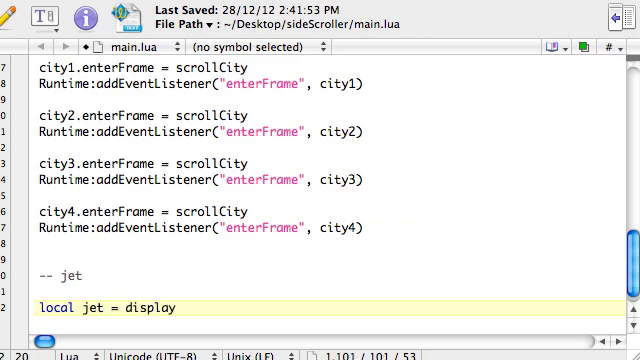
{"action": "type", "text": ".newI"}
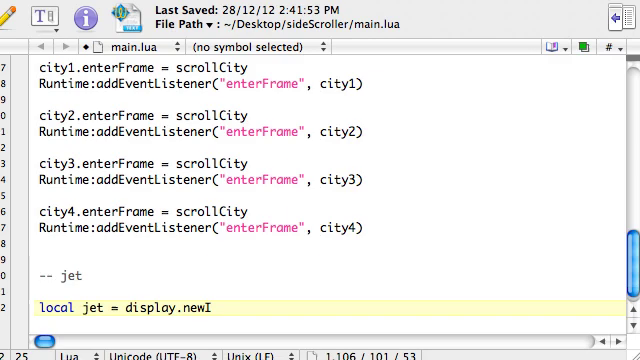
{"action": "type", "text": "mage()"}
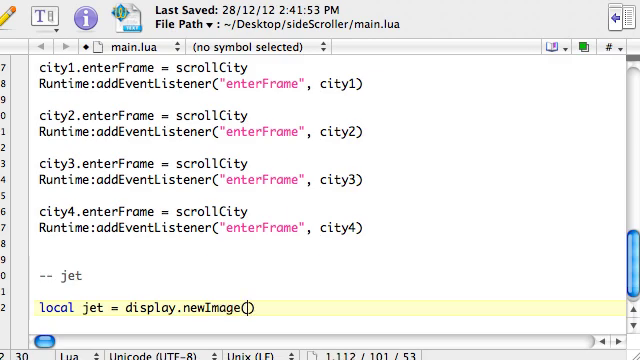
{"action": "type", "text": "\"\""}
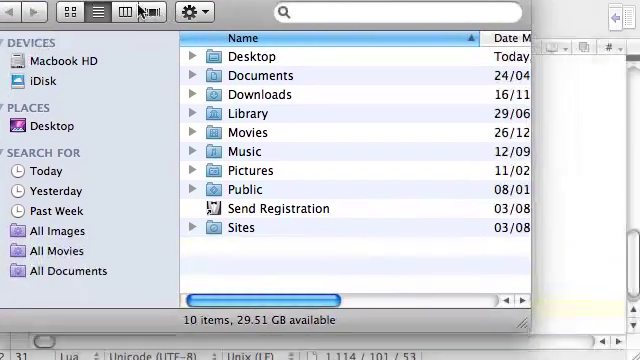
{"action": "left_click", "coordinate": [48, 130]}
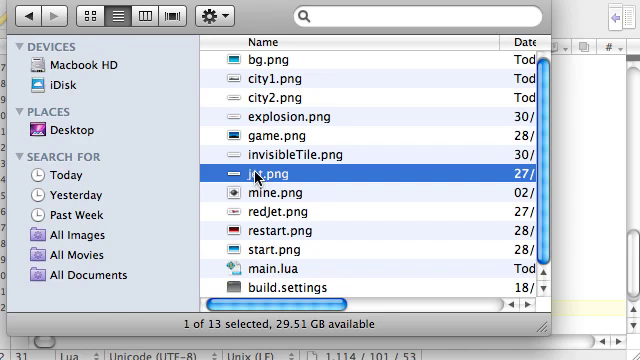
{"action": "mouse_move", "coordinate": [257, 178]}
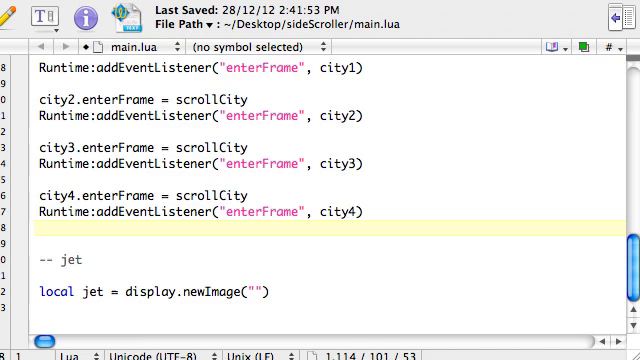
Start the jet's image filename as redJet. inside the newImage quotes
{"action": "type", "text": "red"}
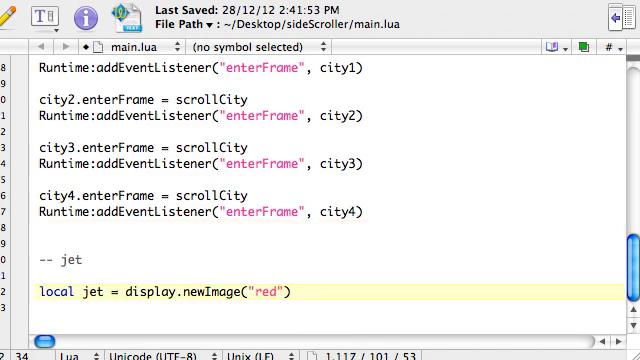
{"action": "type", "text": "Jet."}
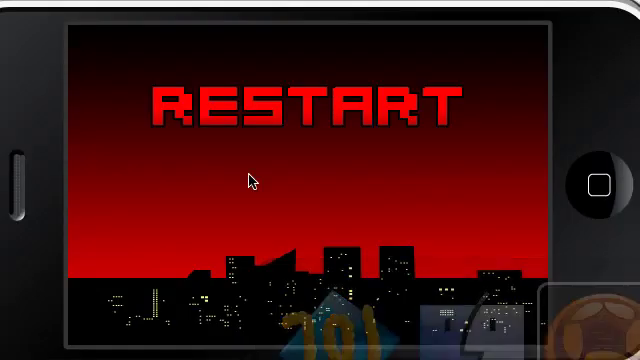
Focus the running game in the Corona Simulator window
{"action": "left_click", "coordinate": [215, 36]}
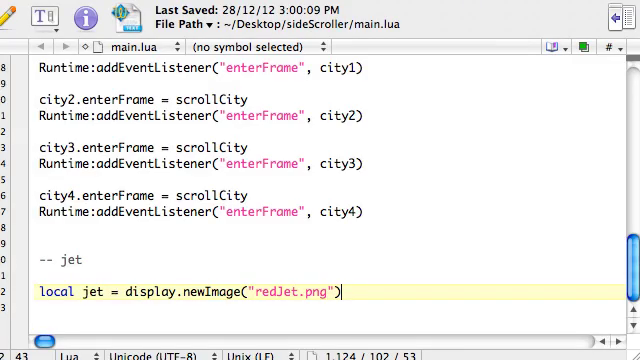
Set jet.x = 100 and begin the next line with jet.y =
{"action": "type", "text": "jet"}
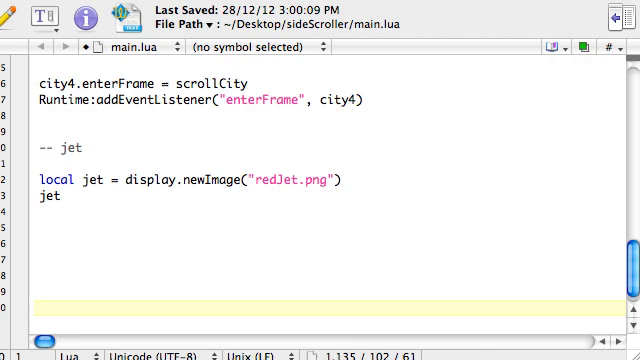
{"action": "type", "text": ".x"}
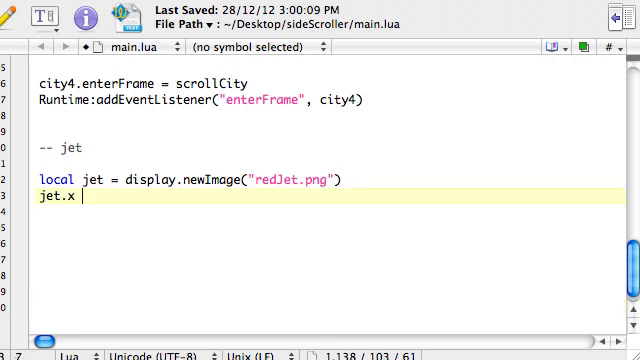
{"action": "type", "text": "= 100"}
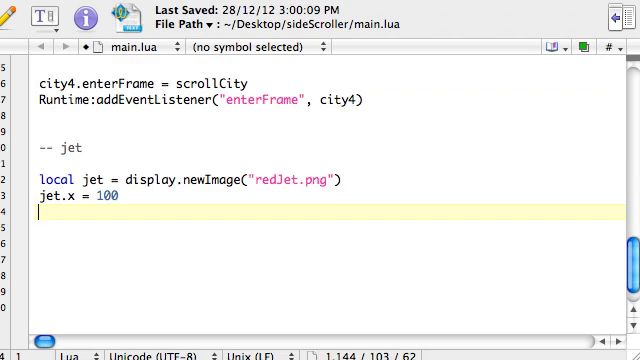
{"action": "type", "text": "jet."}
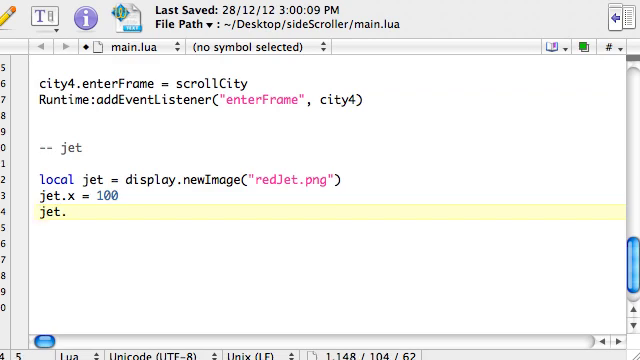
{"action": "type", "text": "y ="}
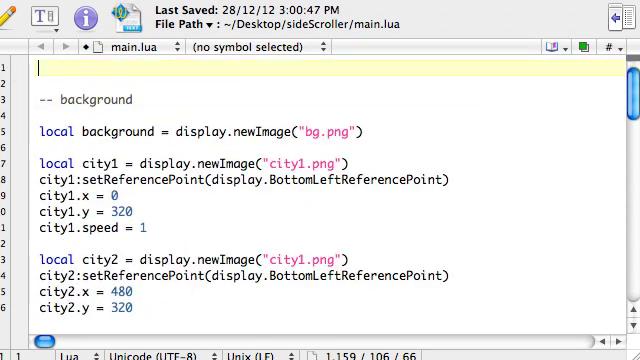
Add a '-- requires' comment followed by local physics = require "physics"
{"action": "type", "text": "-- requires"}
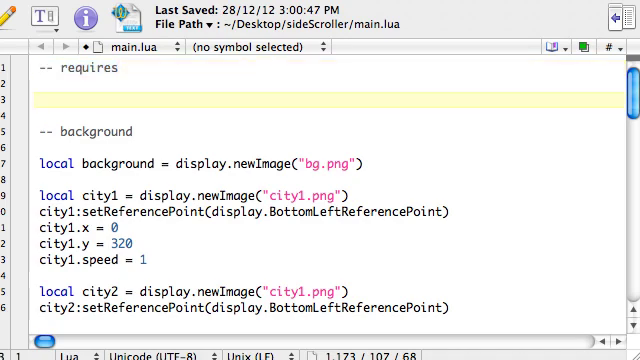
{"action": "left_click", "coordinate": [40, 99]}
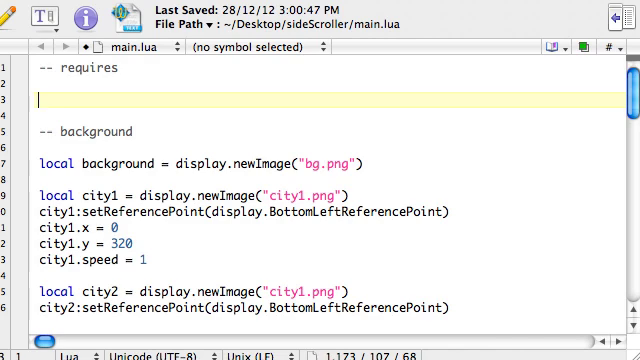
{"action": "type", "text": "local"}
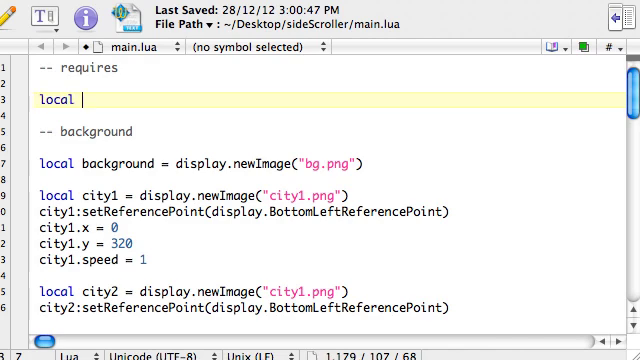
{"action": "type", "text": "physics ="}
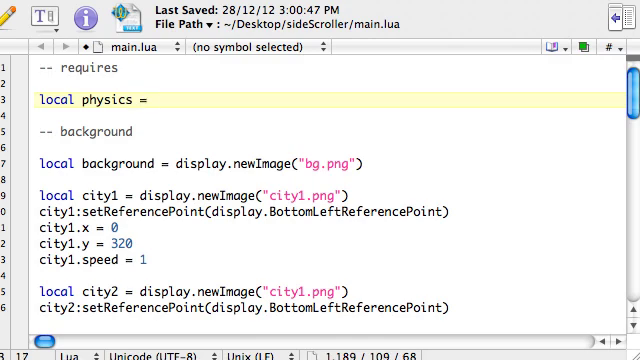
{"action": "type", "text": "require"}
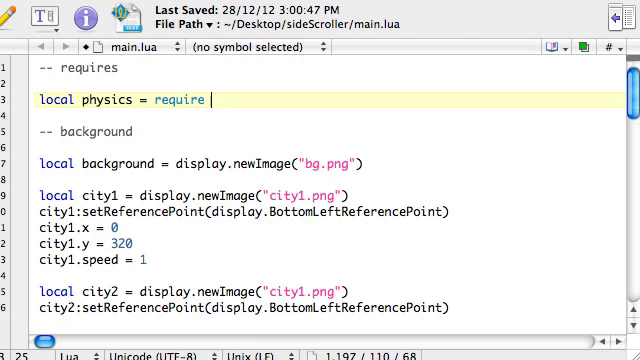
{"action": "type", "text": "\"phy\""}
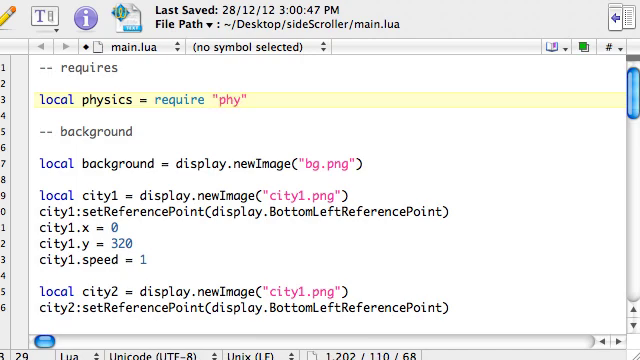
{"action": "type", "text": "sics"}
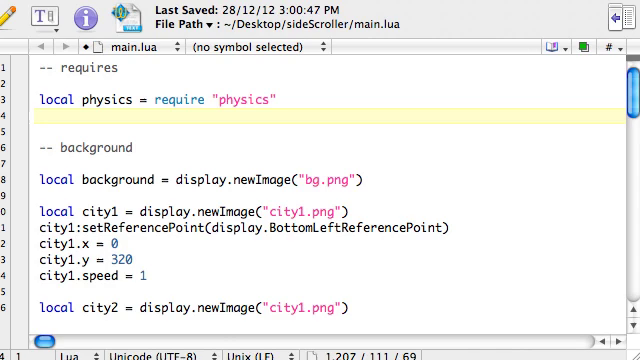
Call physics.start() on the line below the physics require
{"action": "type", "text": "phys"}
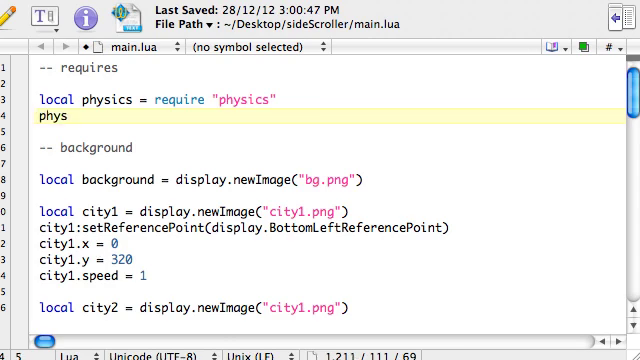
{"action": "type", "text": "ics"}
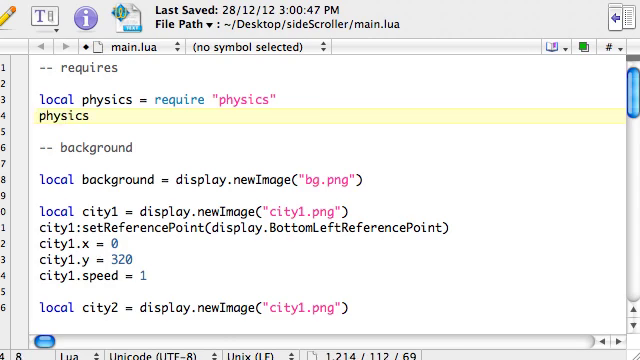
{"action": "type", "text": "."}
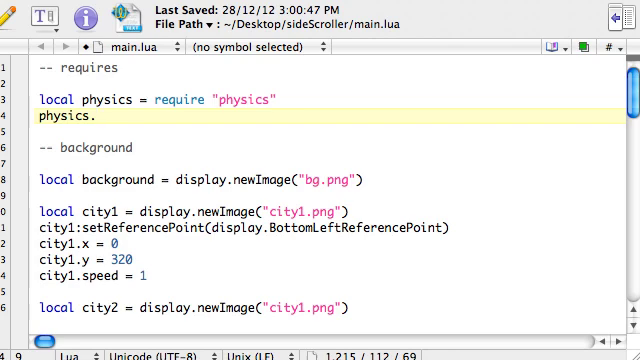
{"action": "type", "text": "start"}
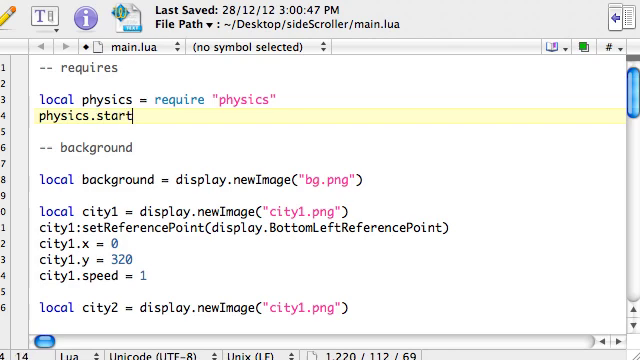
{"action": "type", "text": "()"}
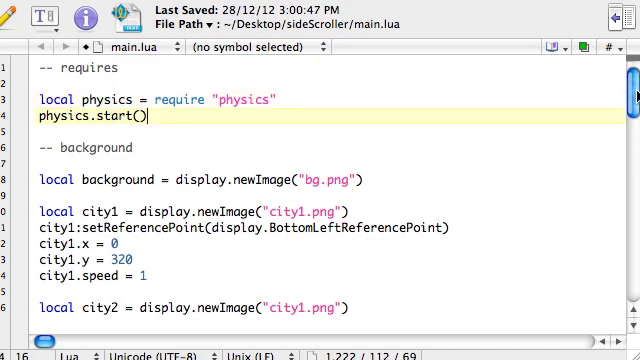
{"action": "scroll", "scroll_direction": "down", "scroll_amount": 3}
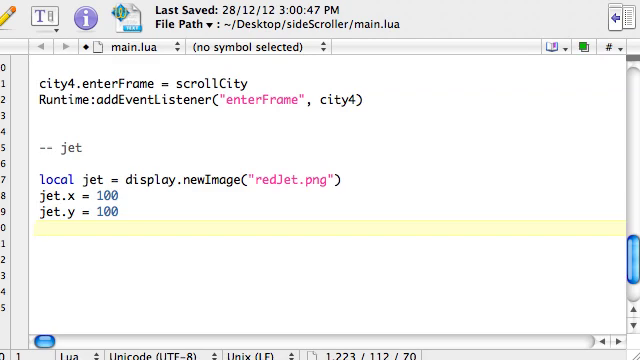
Write physics.addBody(jet, "dynamic", {}) for the jet
{"action": "type", "text": "p"}
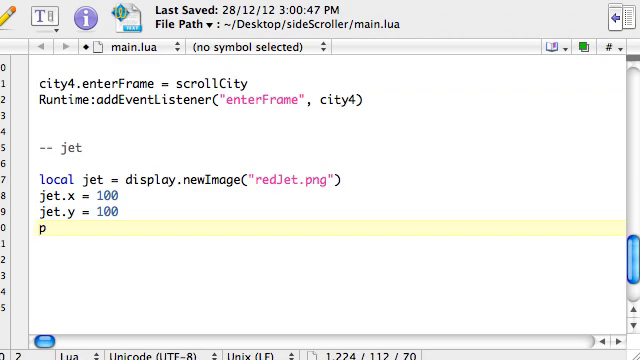
{"action": "type", "text": "hysics."}
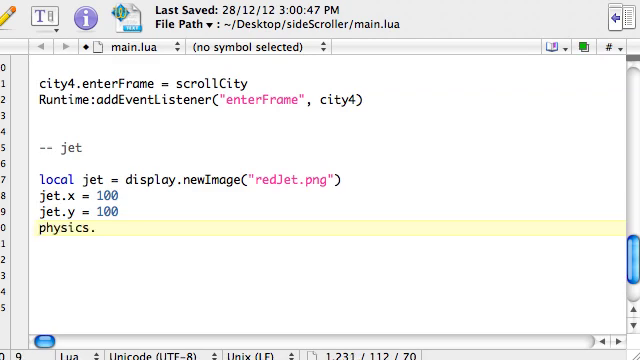
{"action": "type", "text": "addBo"}
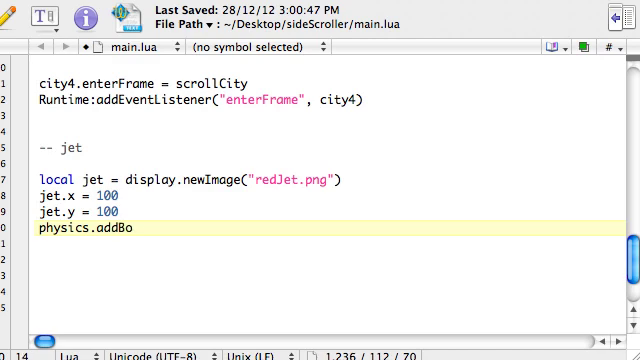
{"action": "type", "text": "dy()"}
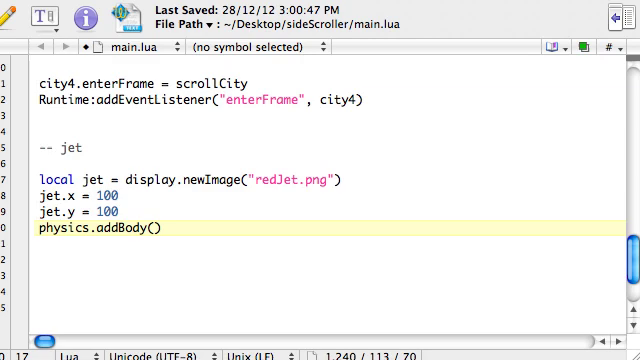
{"action": "type", "text": "jet,"}
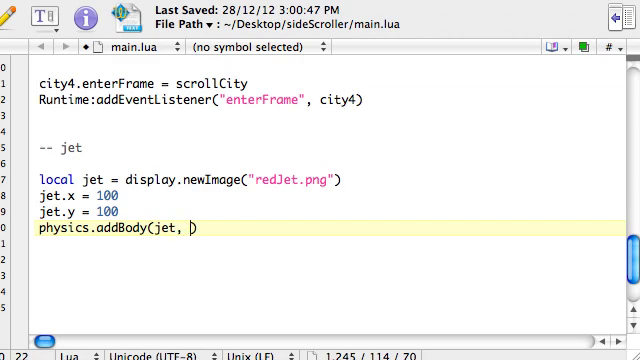
{"action": "type", "text": "\"d\""}
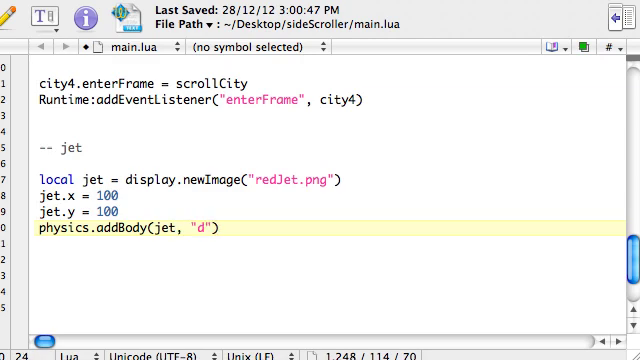
{"action": "type", "text": "ynamic"}
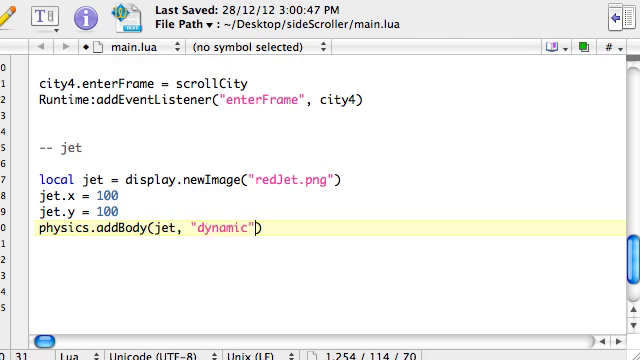
{"action": "type", "text": ","}
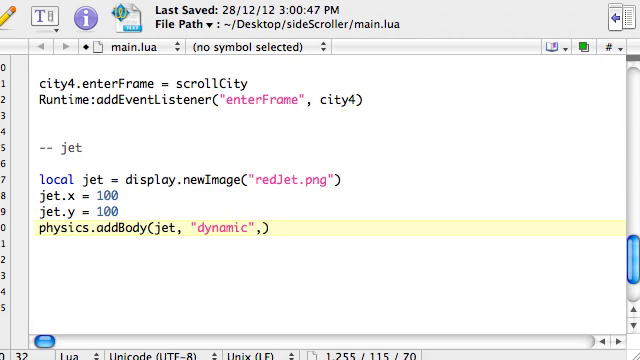
{"action": "type", "text": "\" \""}
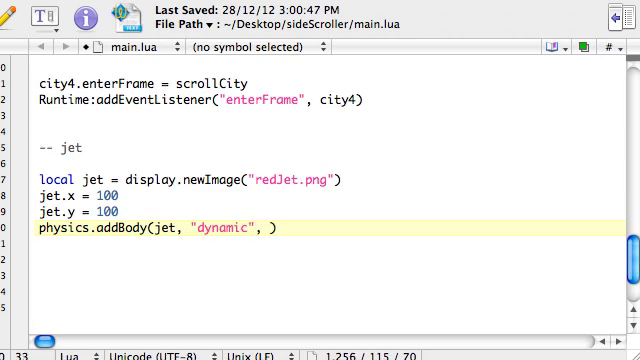
{"action": "type", "text": "{}"}
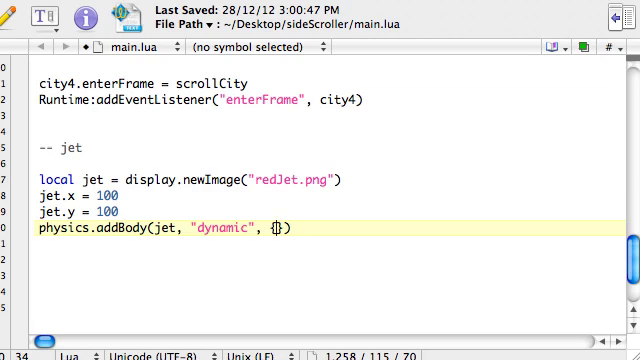
Fill the body table with density, bounce=0.1 and friction=.2
{"action": "type", "text": "d"}
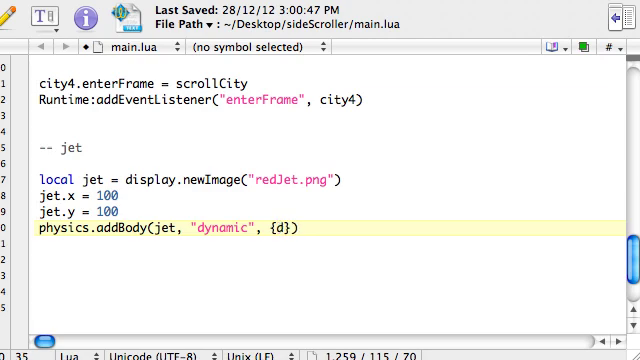
{"action": "type", "text": "ensity-.1"}
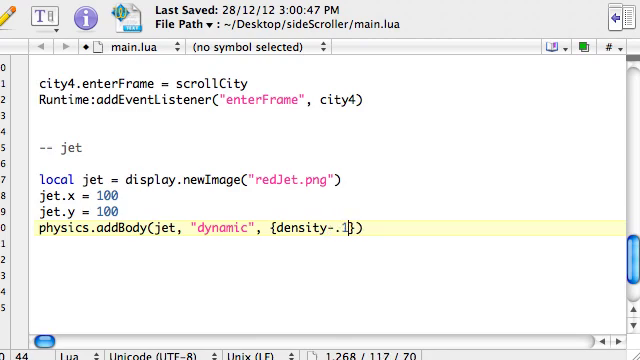
{"action": "type", "text": ", boun"}
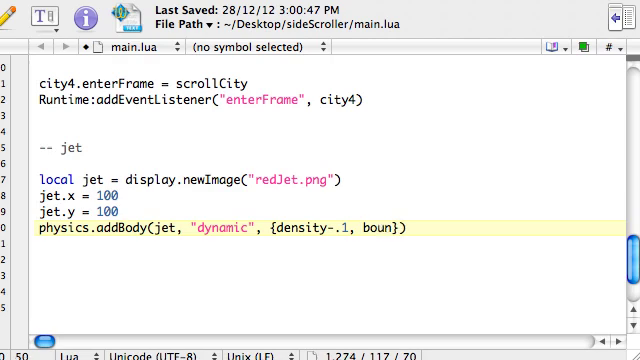
{"action": "type", "text": "ce"}
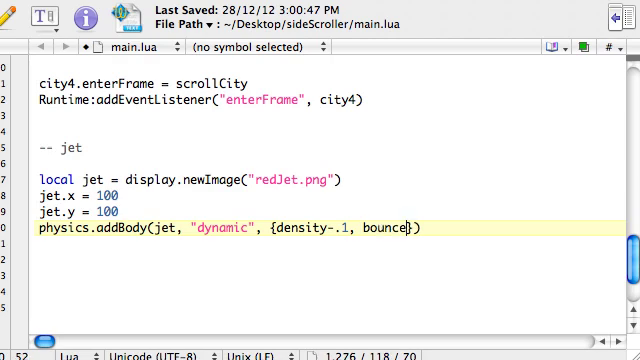
{"action": "type", "text": "=0.1"}
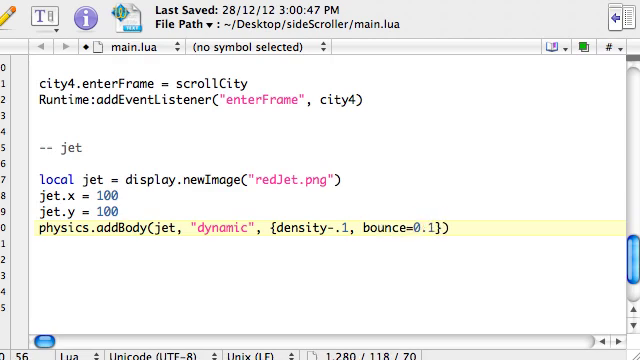
{"action": "type", "text": ","}
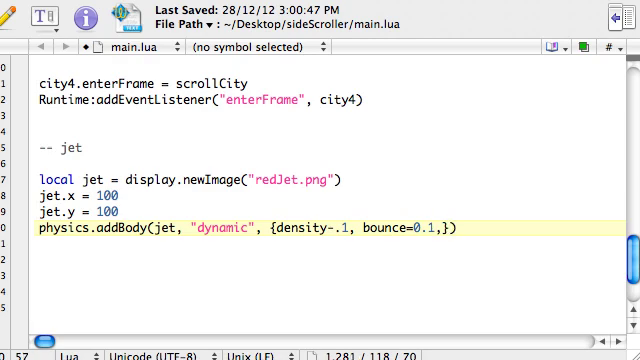
{"action": "type", "text": "\" \""}
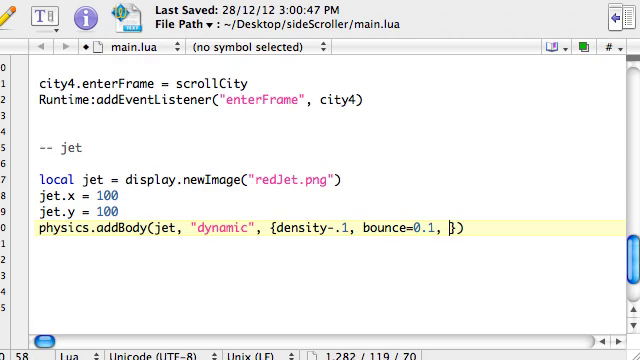
{"action": "type", "text": "fri"}
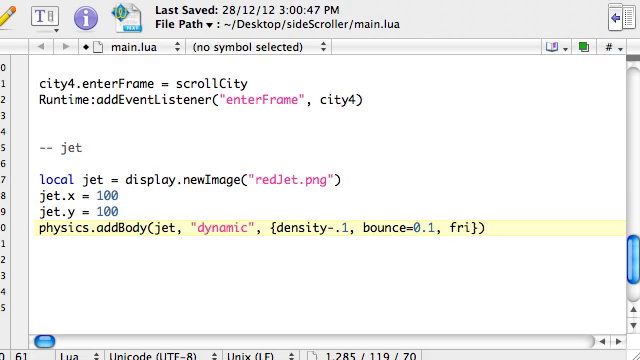
{"action": "type", "text": "ction"}
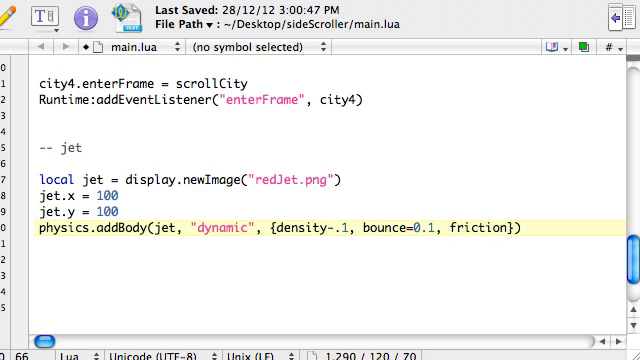
{"action": "type", "text": "="}
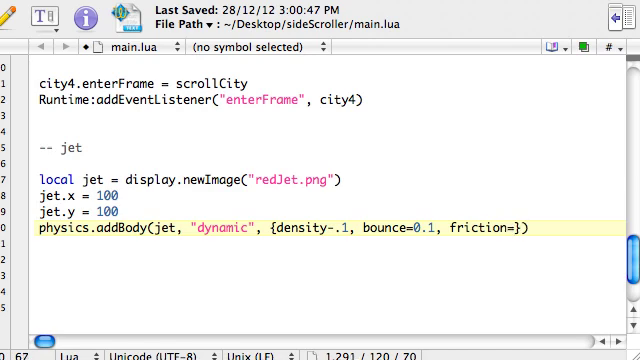
{"action": "type", "text": "."}
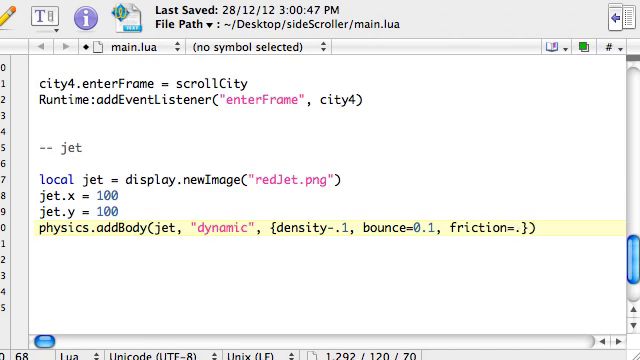
{"action": "type", "text": "2, radius"}
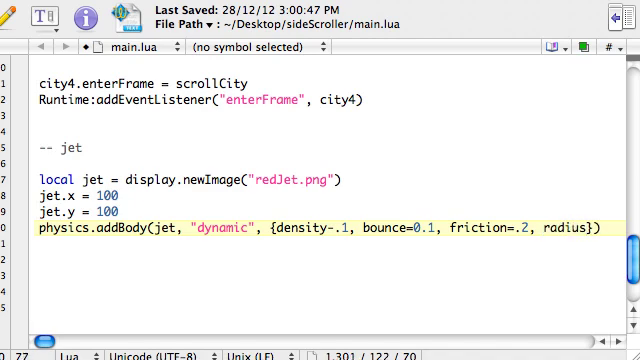
Set radius=12 to finish the jet's addBody table, then place the cursor below
{"action": "type", "text": "12"}
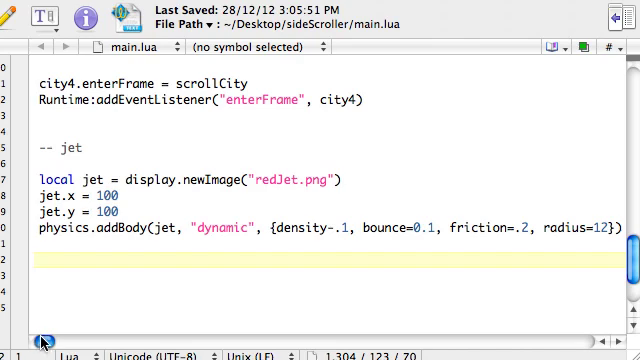
{"action": "scroll", "scroll_direction": "up", "scroll_amount": 3}
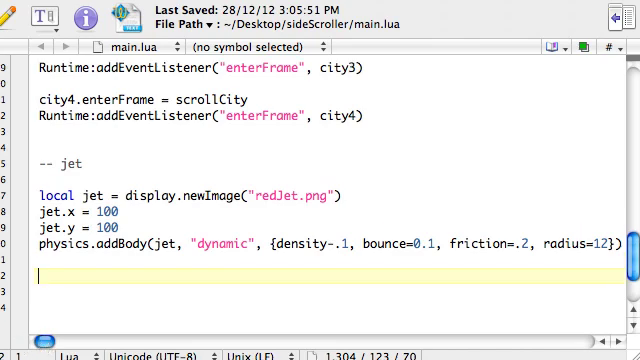
{"action": "scroll", "scroll_direction": "down", "scroll_amount": 3}
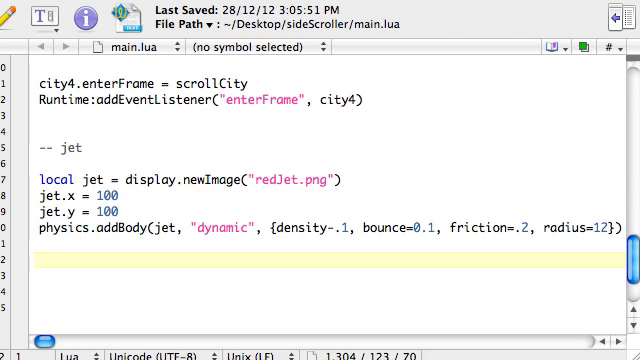
{"action": "left_click", "coordinate": [40, 266]}
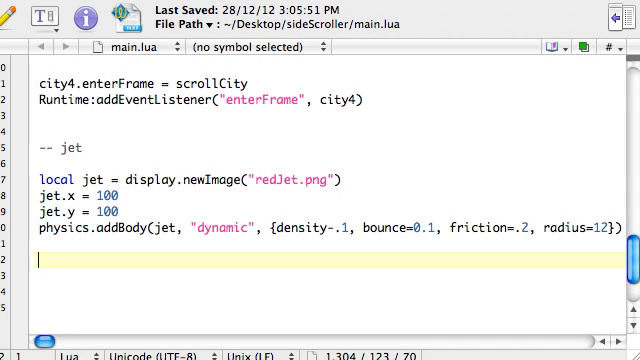